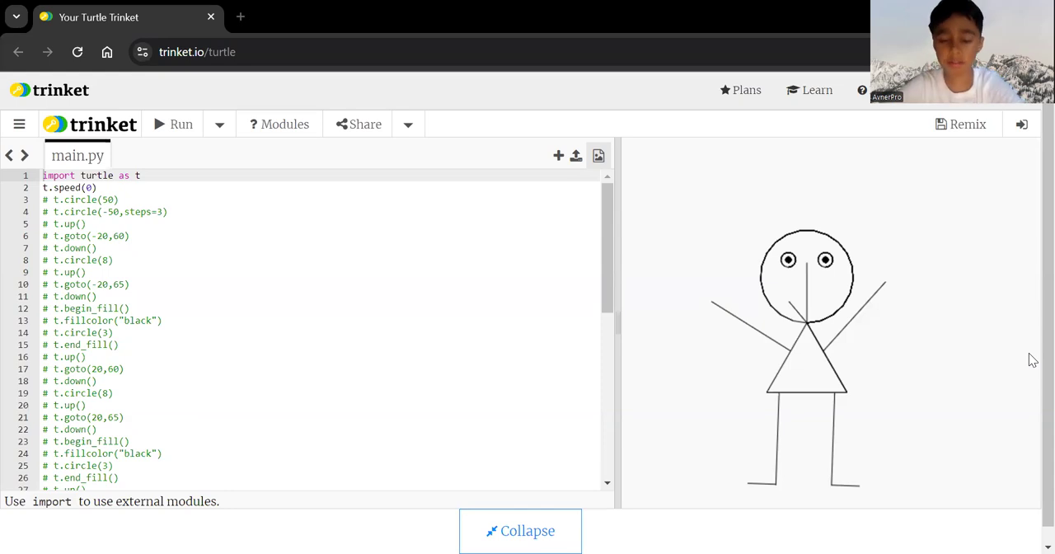
mouse_move(495, 299)
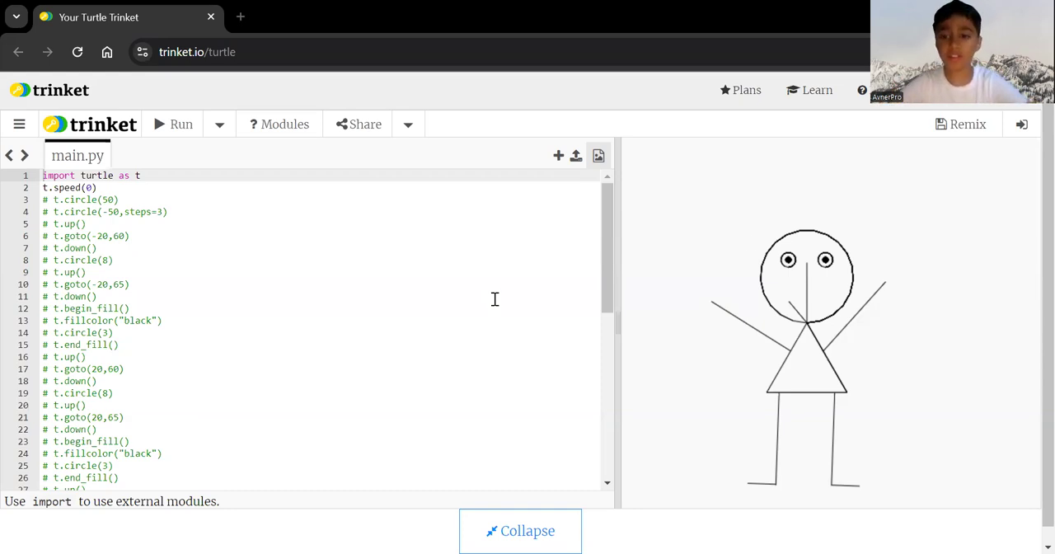
mouse_move(789, 287)
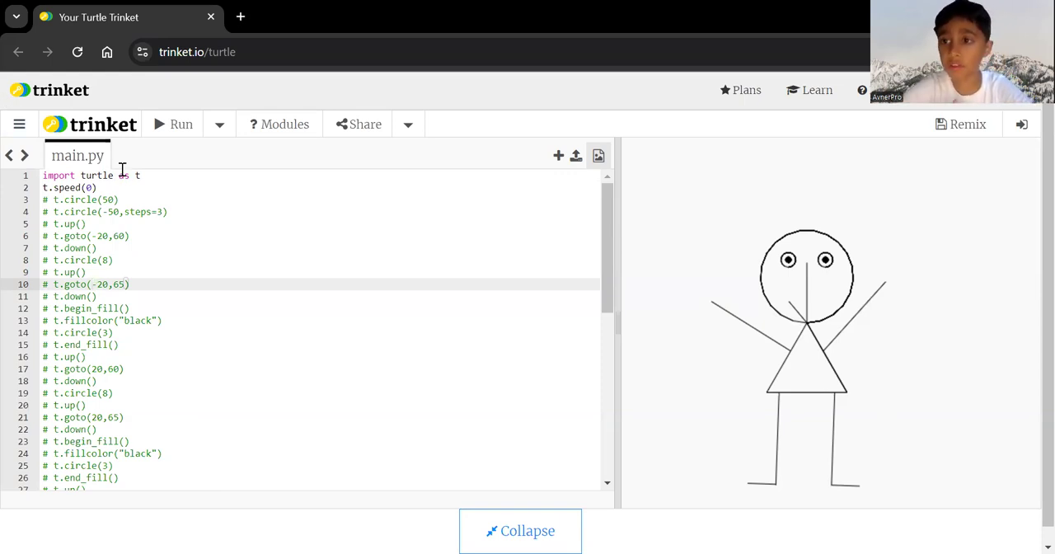
mouse_move(835, 443)
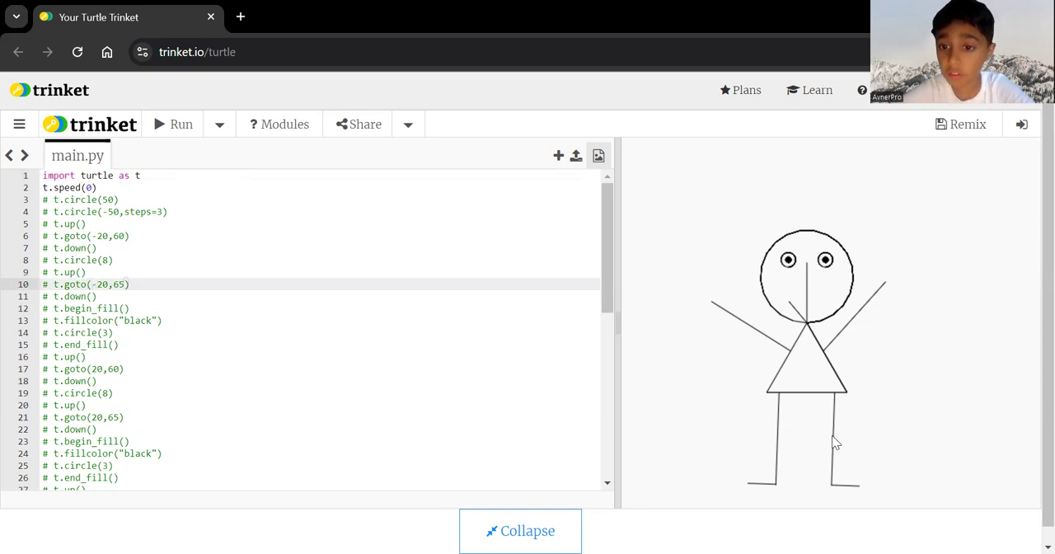
mouse_move(791, 181)
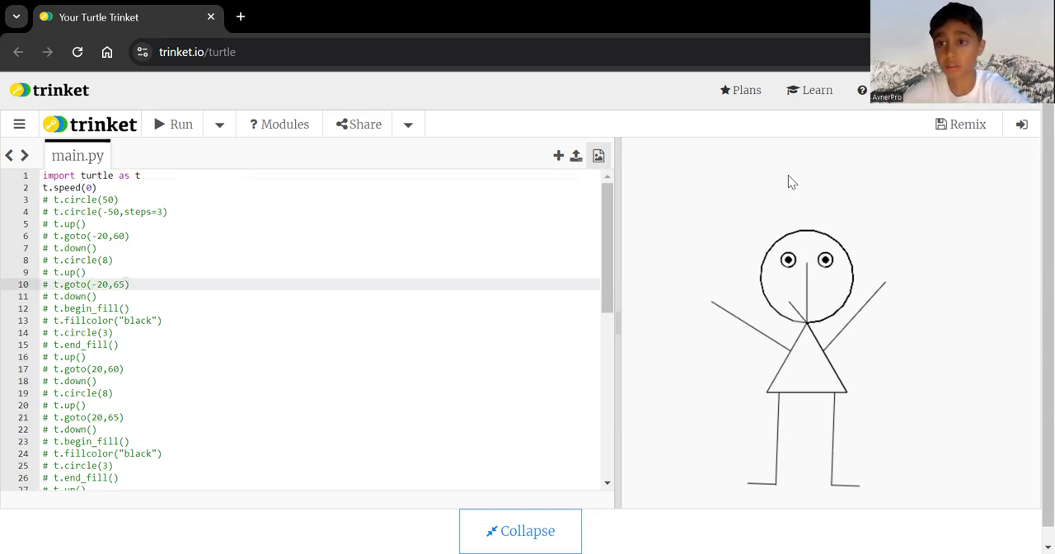
mouse_move(820, 227)
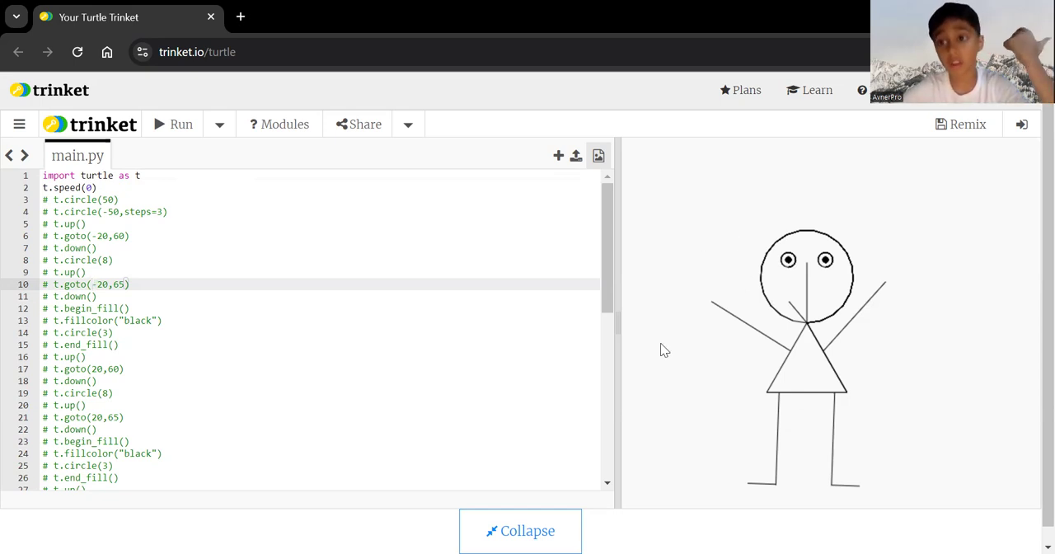
mouse_move(896, 323)
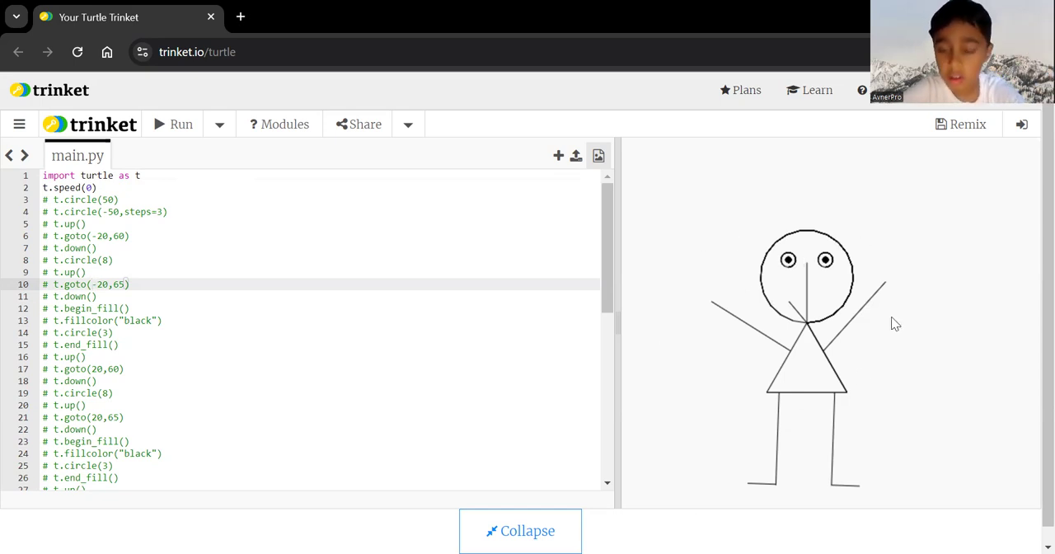
mouse_move(811, 271)
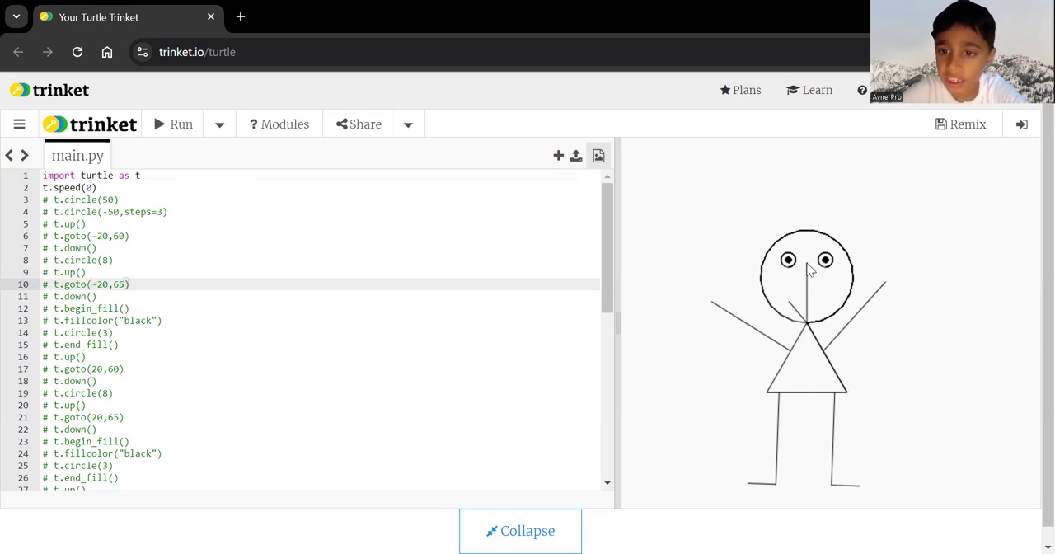
mouse_move(832, 264)
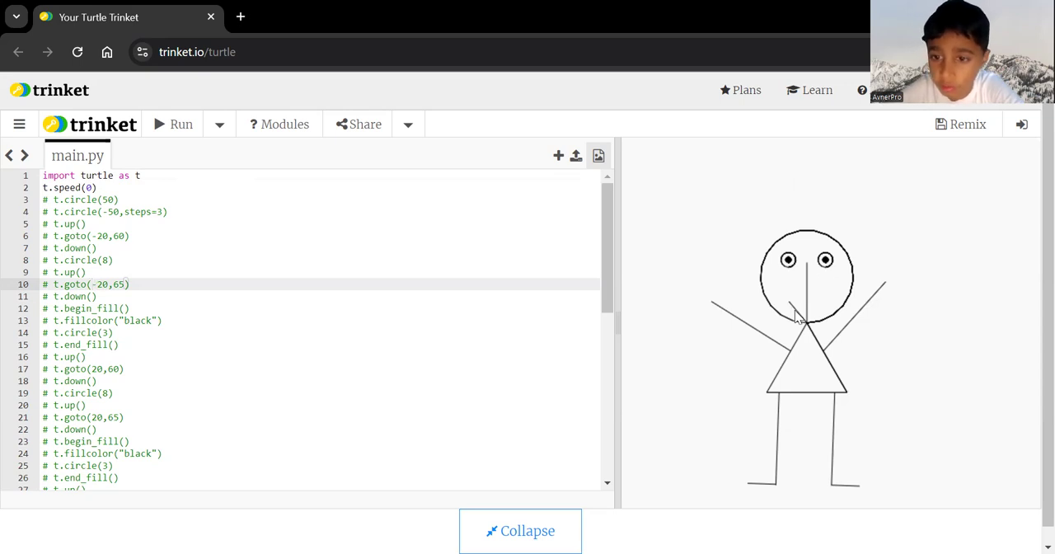
mouse_move(715, 311)
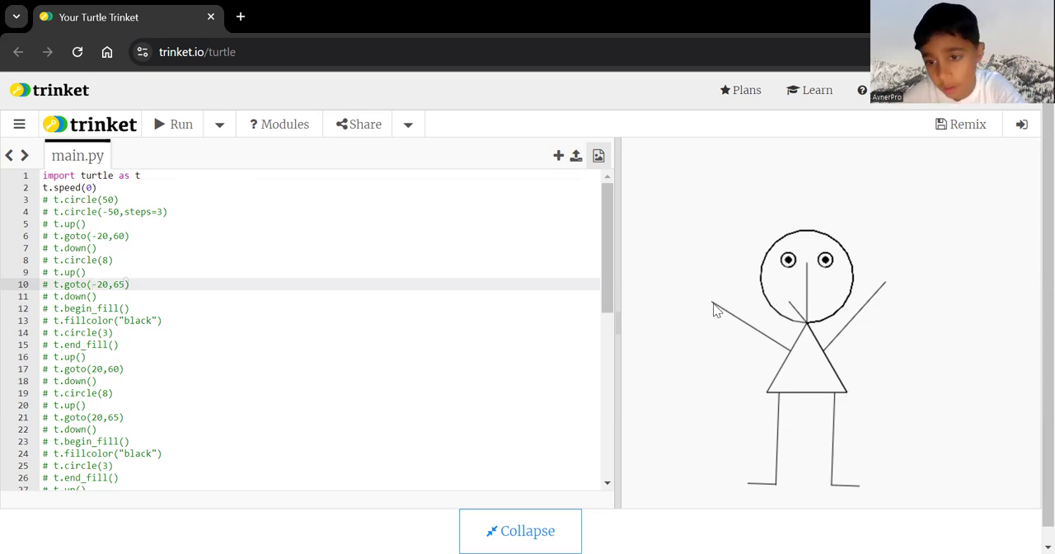
mouse_move(872, 297)
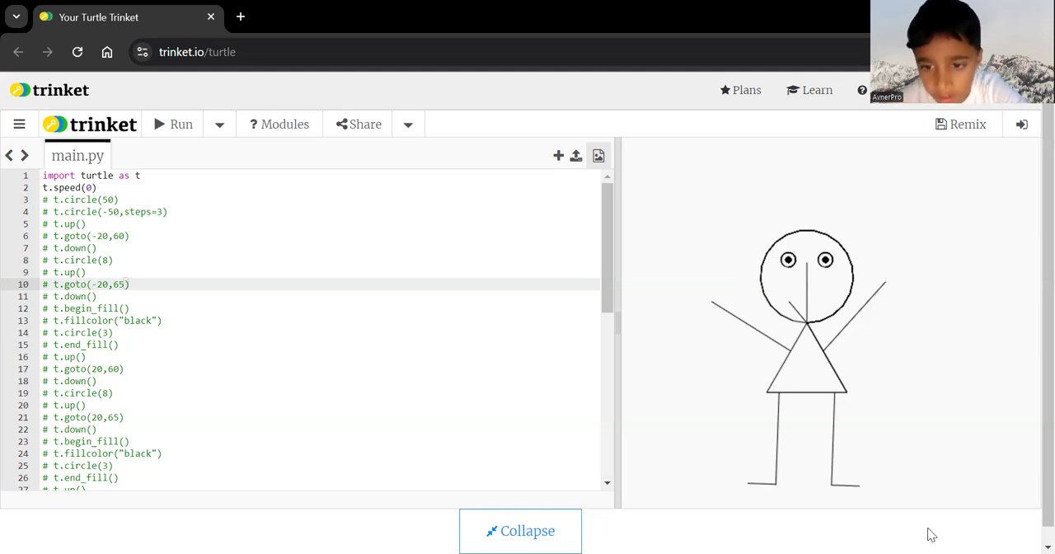
mouse_move(781, 395)
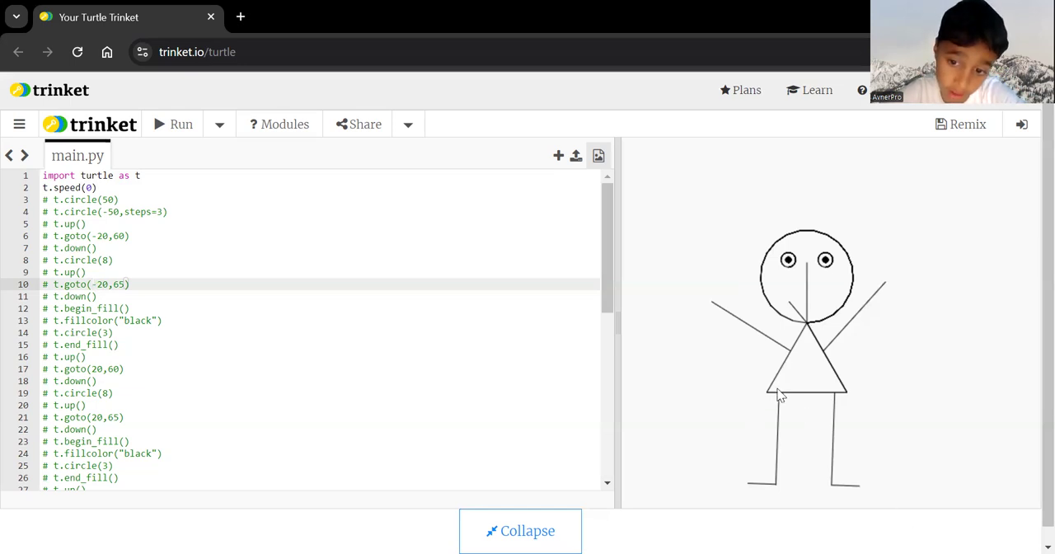
mouse_move(922, 471)
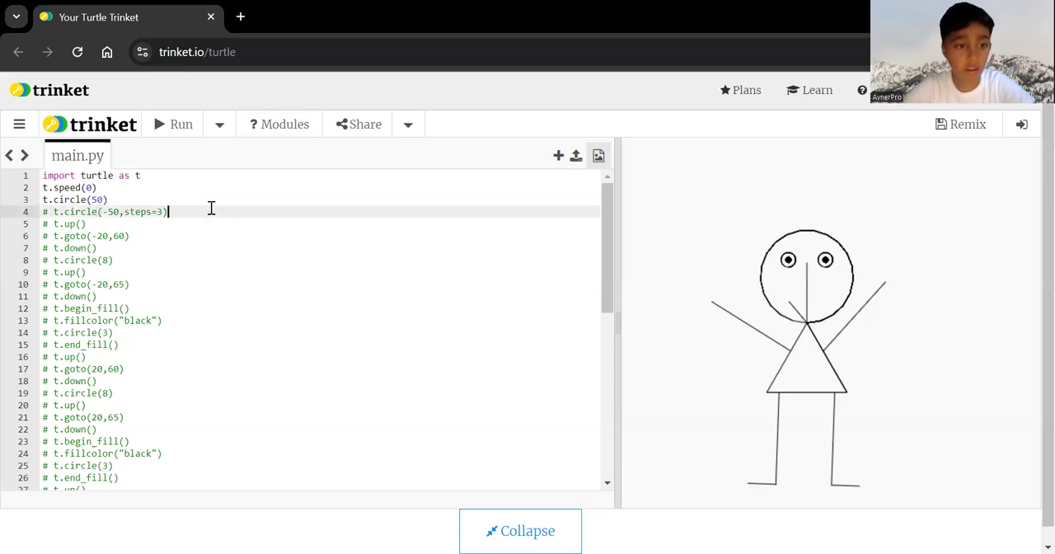
- Uncomment t.circle(50) and t.circle(-50, steps=3), then run to draw head and triangle body
click(180, 123)
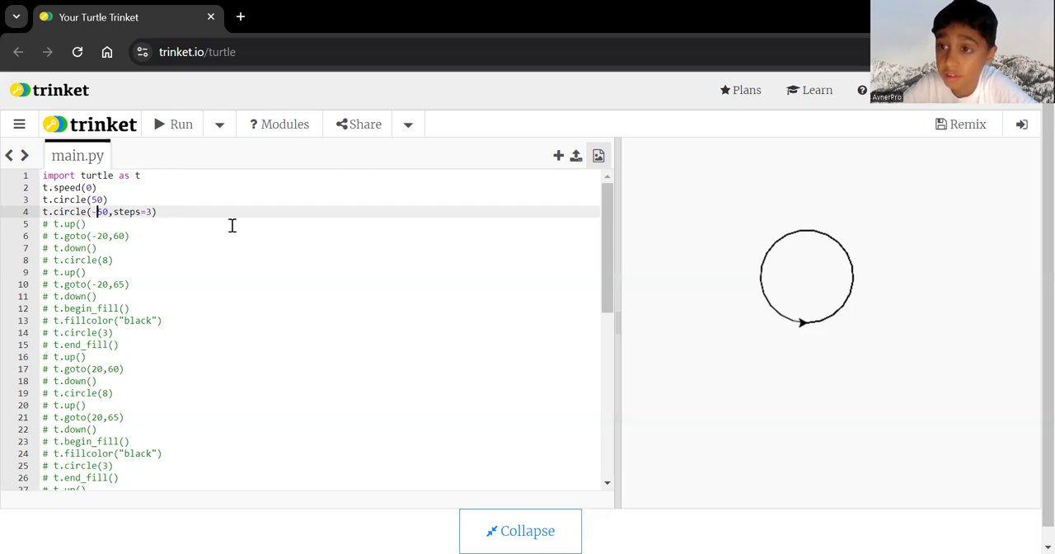
mouse_move(594, 378)
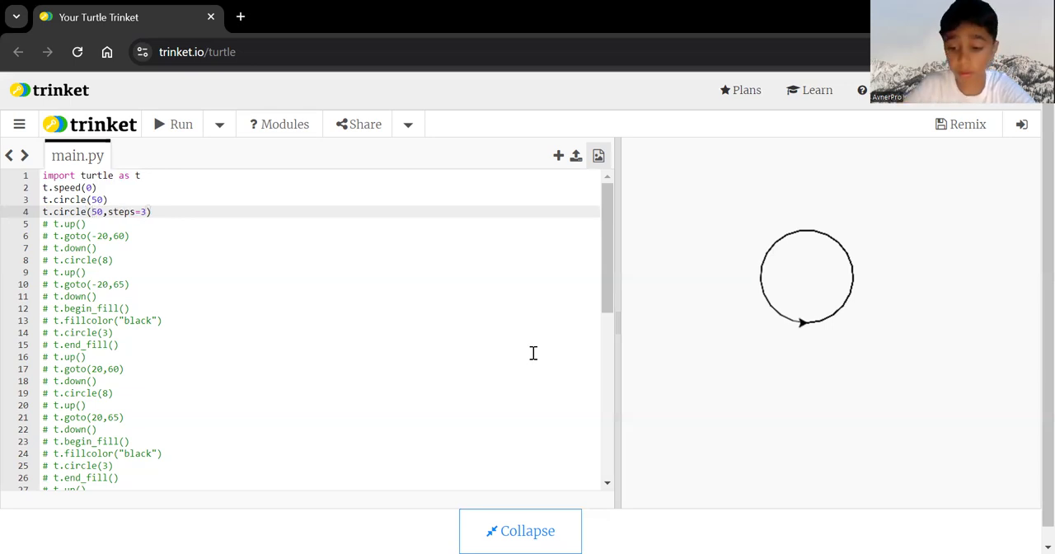
mouse_move(660, 342)
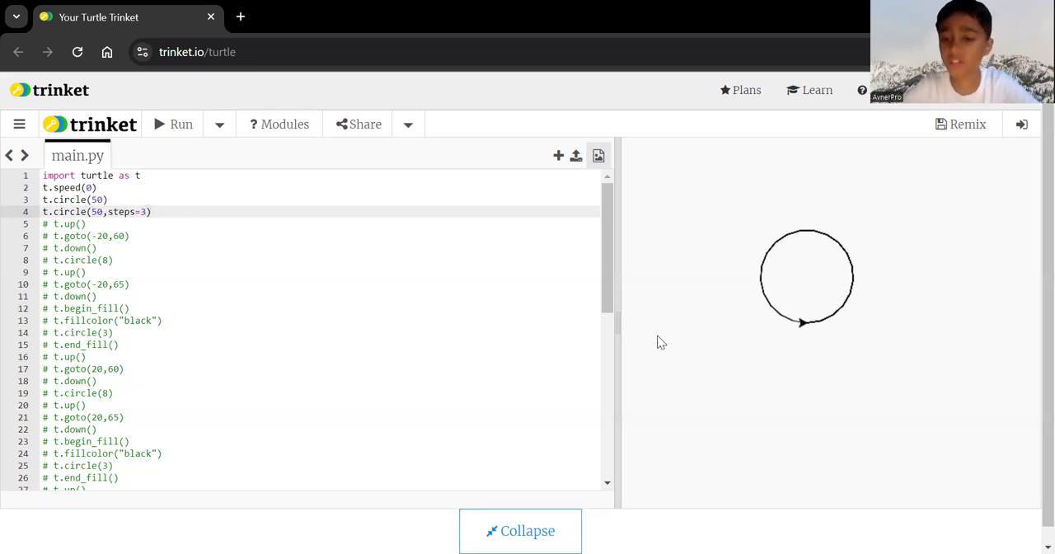
mouse_move(781, 265)
text(-)
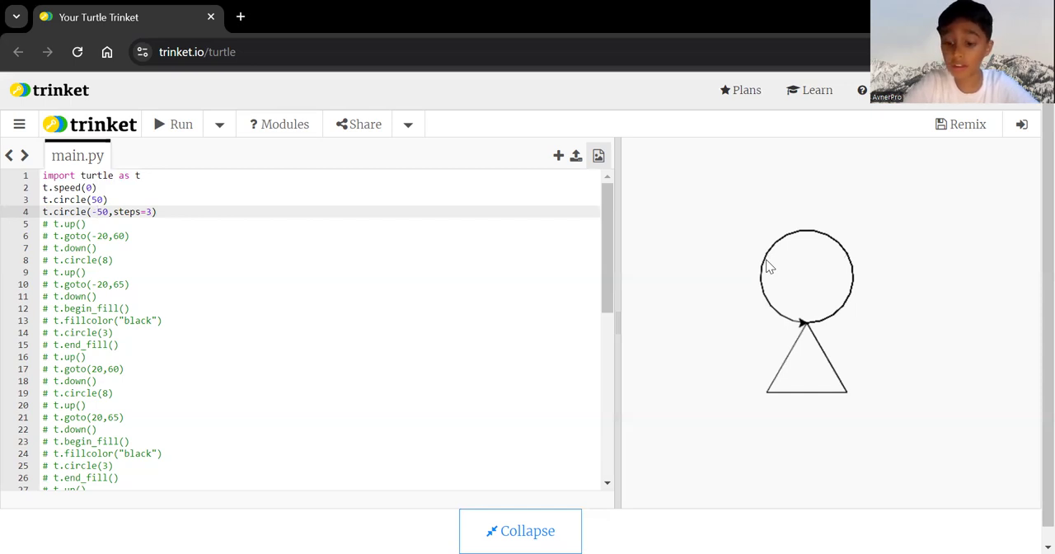
click(98, 212)
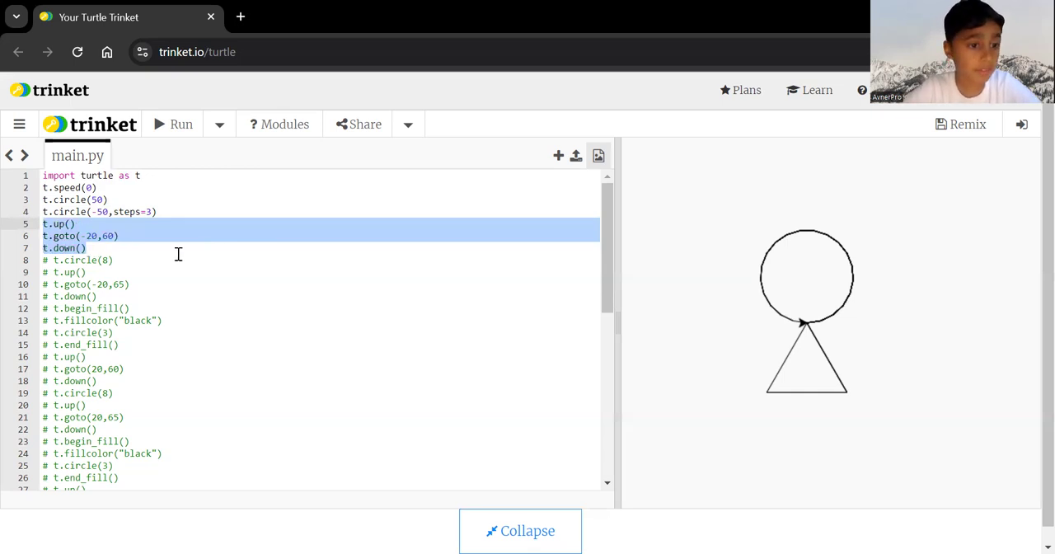
- Uncomment the left-eye lines: goto(-20,60), circle(8), goto(-20,65), then run
click(165, 260)
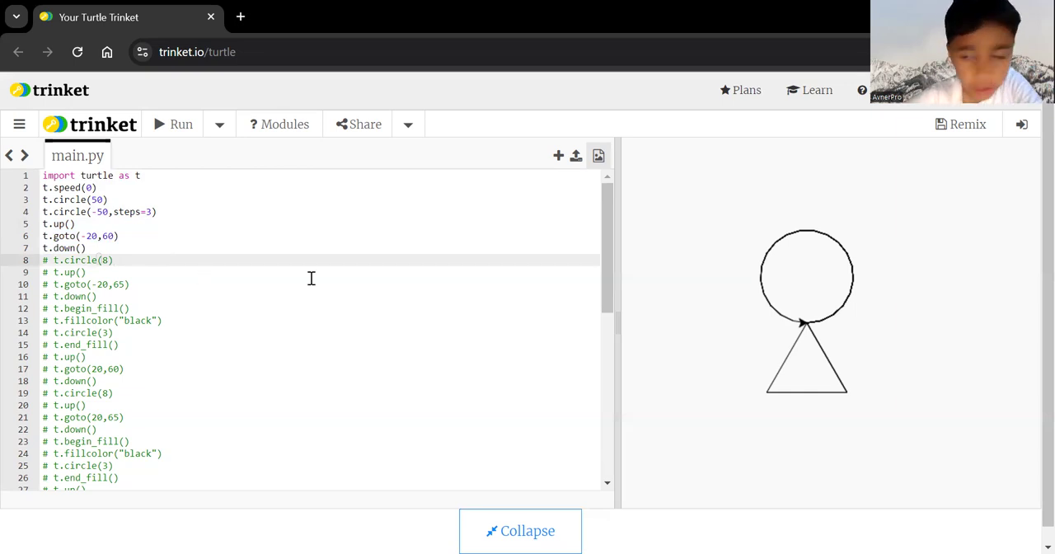
mouse_move(785, 266)
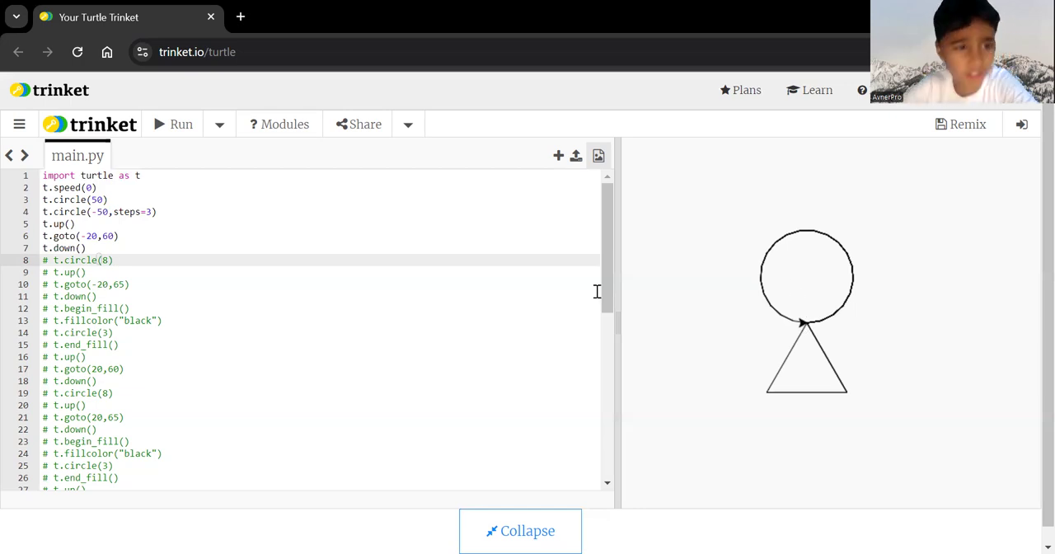
click(113, 259)
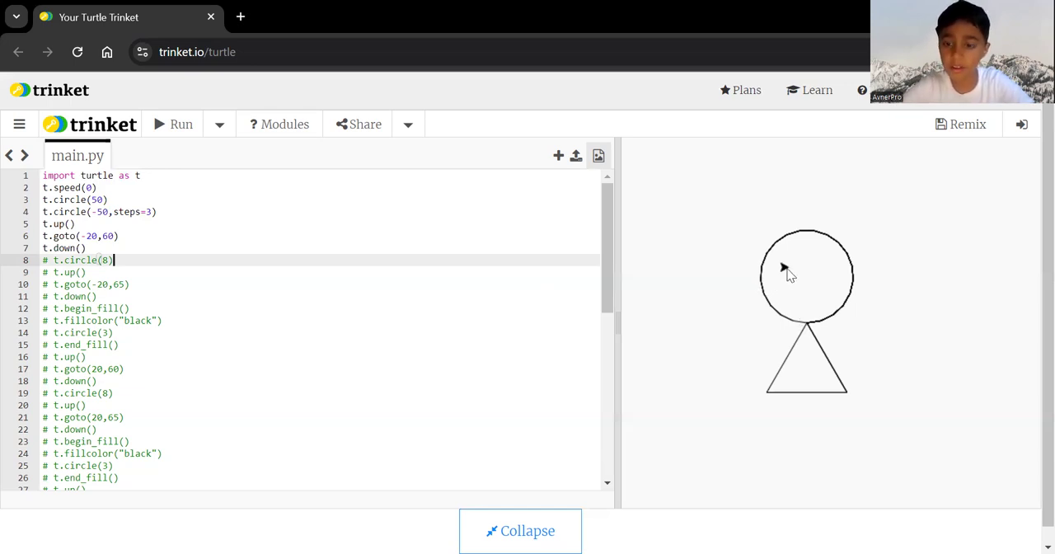
double_click(79, 260)
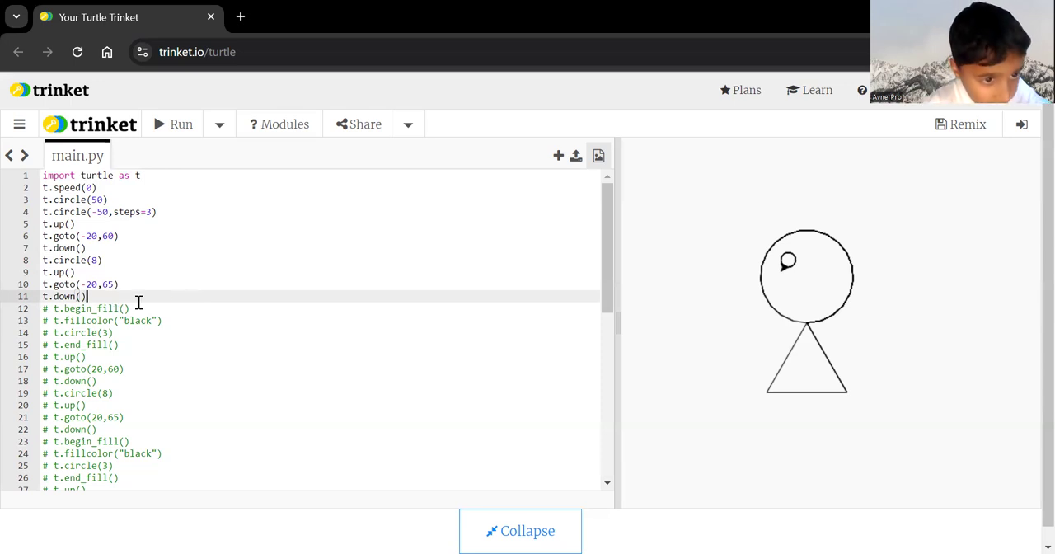
mouse_move(789, 264)
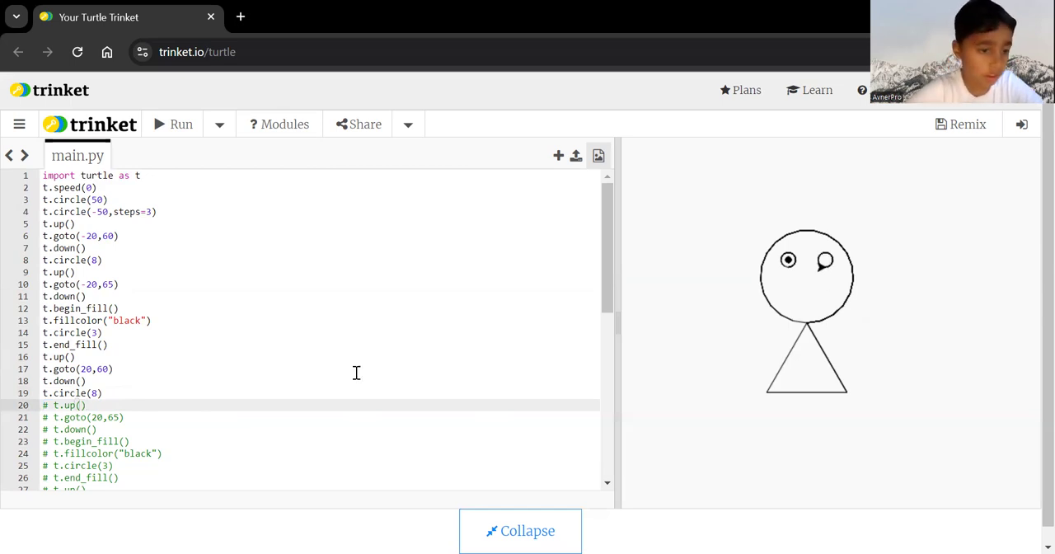
- Uncomment the left pupil fill block and the right eye circle(8) at (20,60)
drag(45, 405, 96, 429)
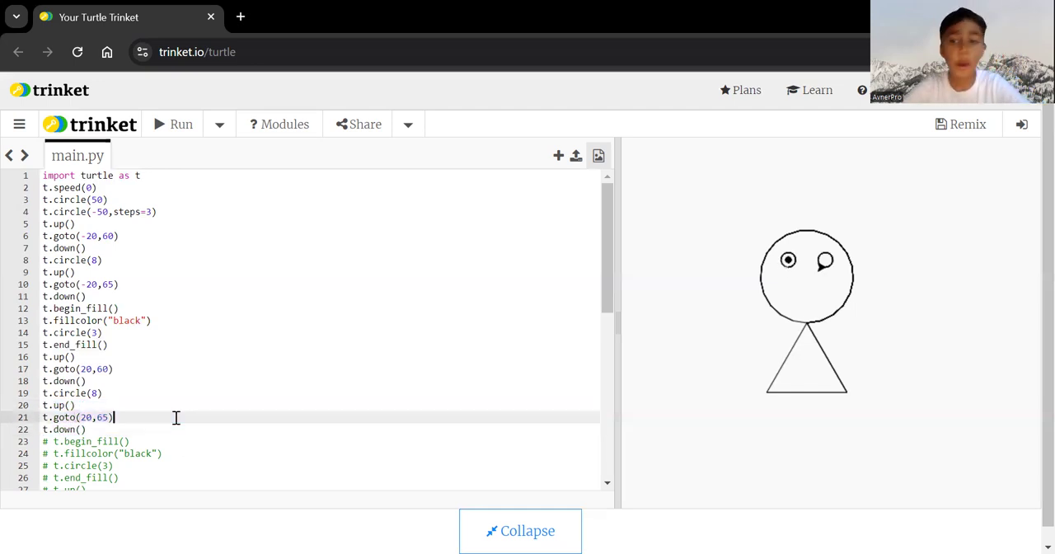
mouse_move(825, 262)
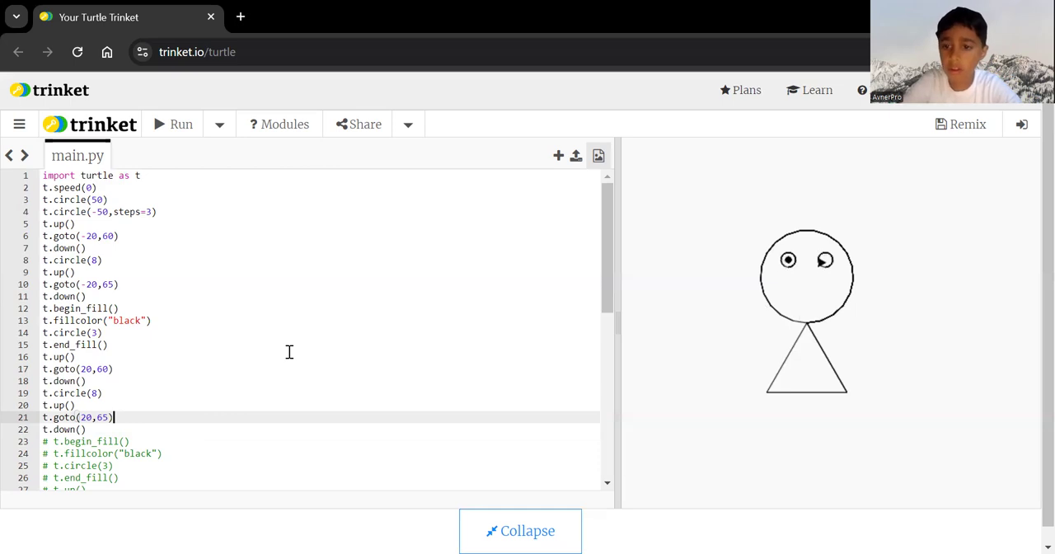
mouse_move(265, 366)
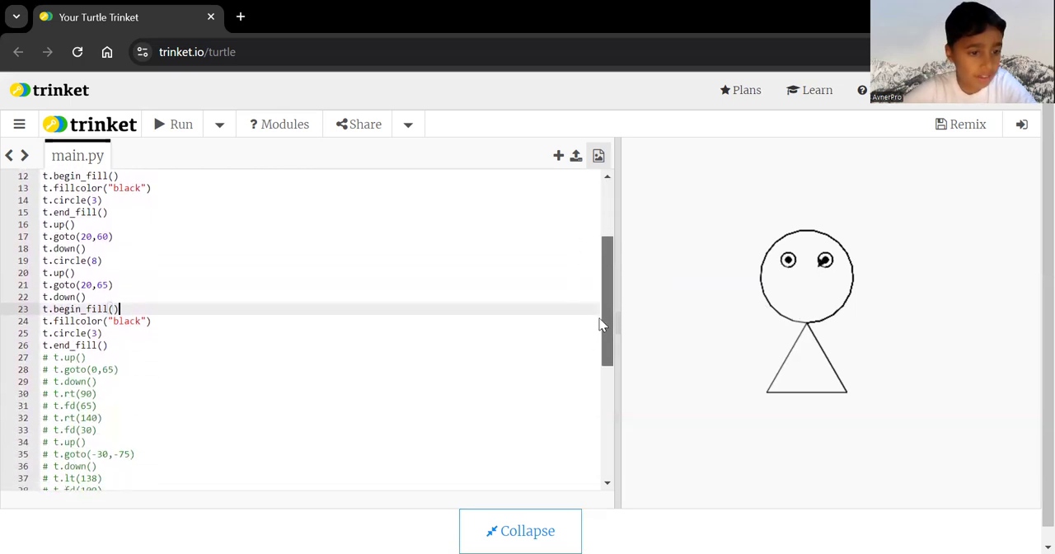
- Uncomment t.rt(90)/t.fd(65) and t.rt(140)/t.fd(30) for the nose, then rerun
scroll(down, 3)
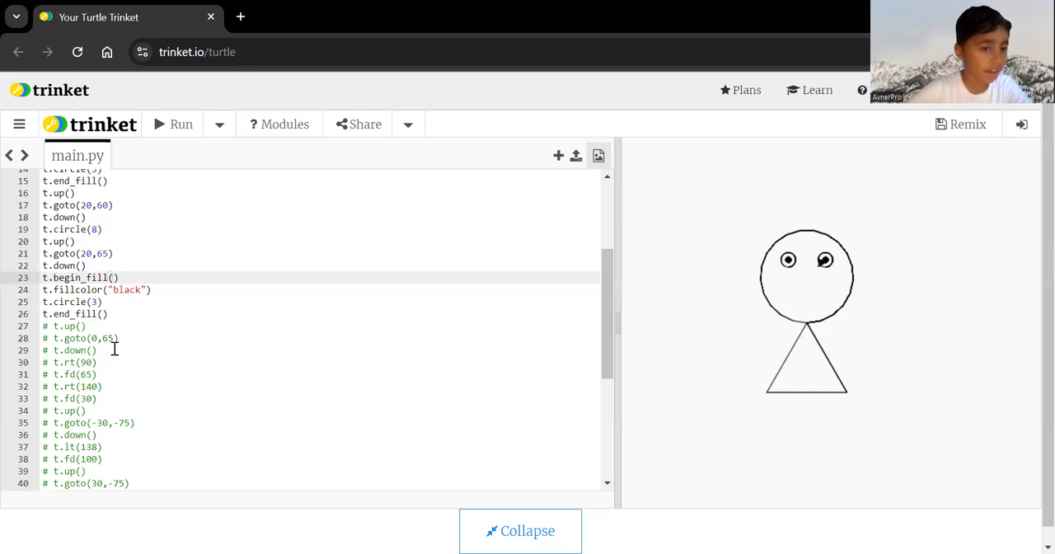
drag(49, 326, 96, 350)
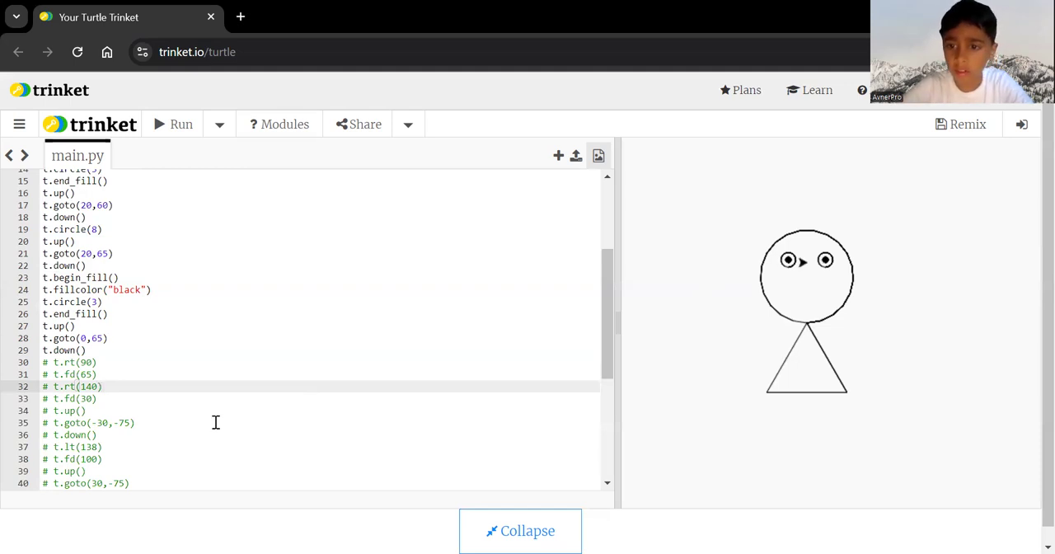
mouse_move(820, 252)
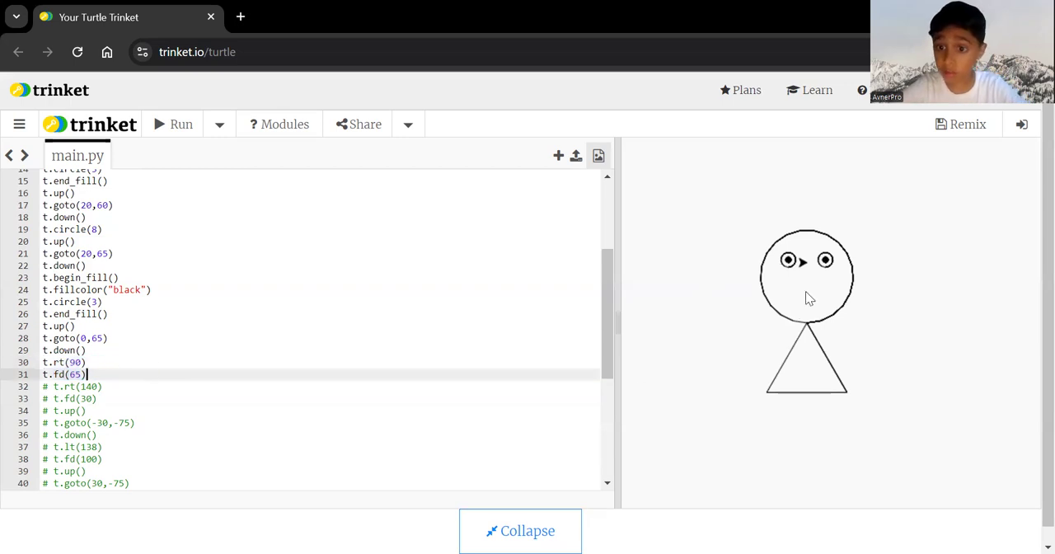
mouse_move(806, 263)
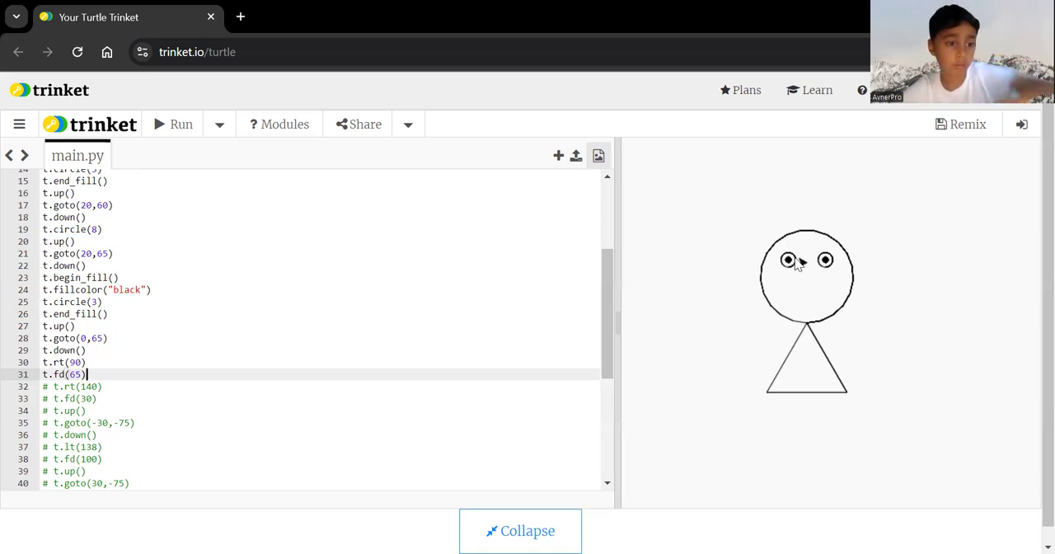
mouse_move(728, 285)
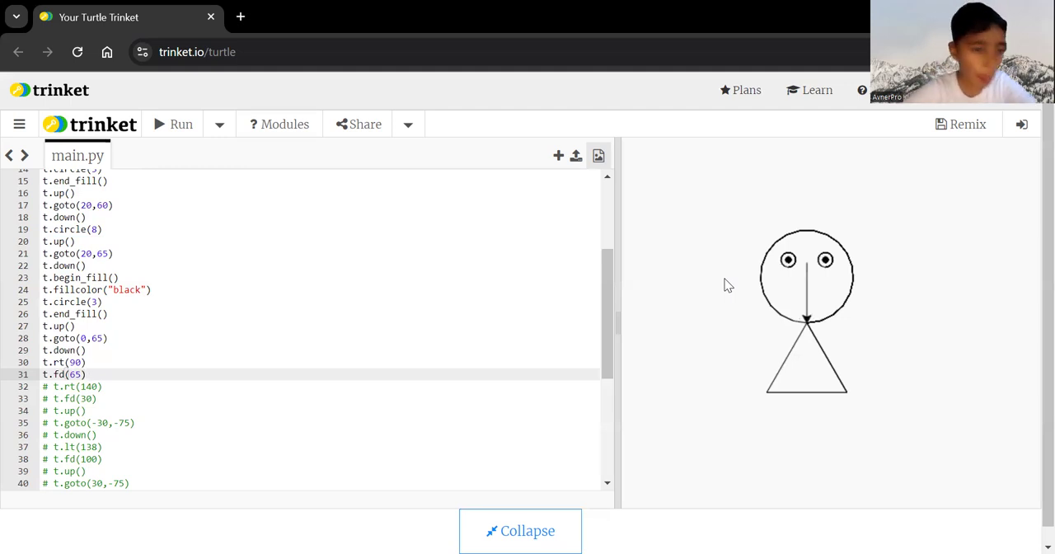
drag(47, 386, 96, 398)
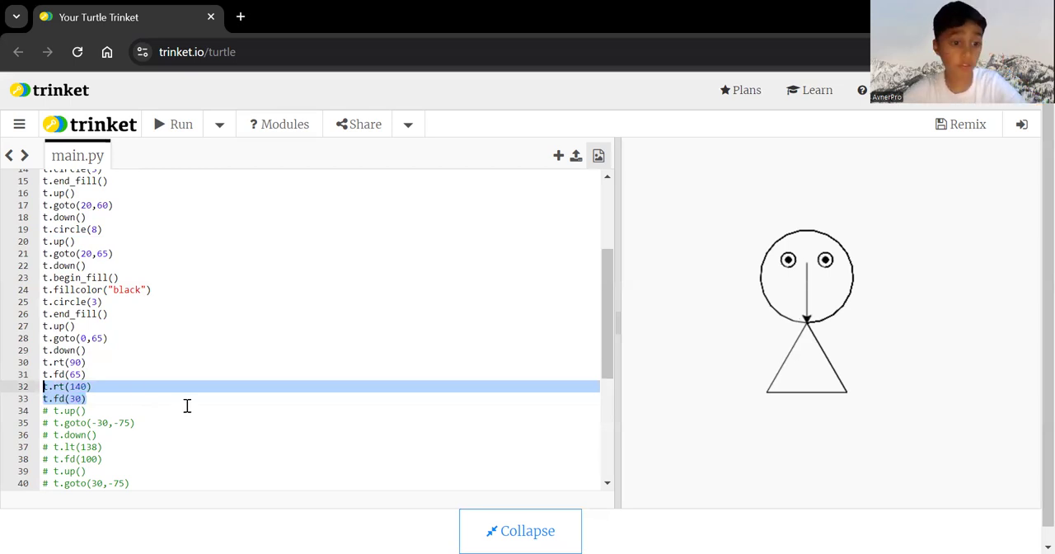
click(130, 385)
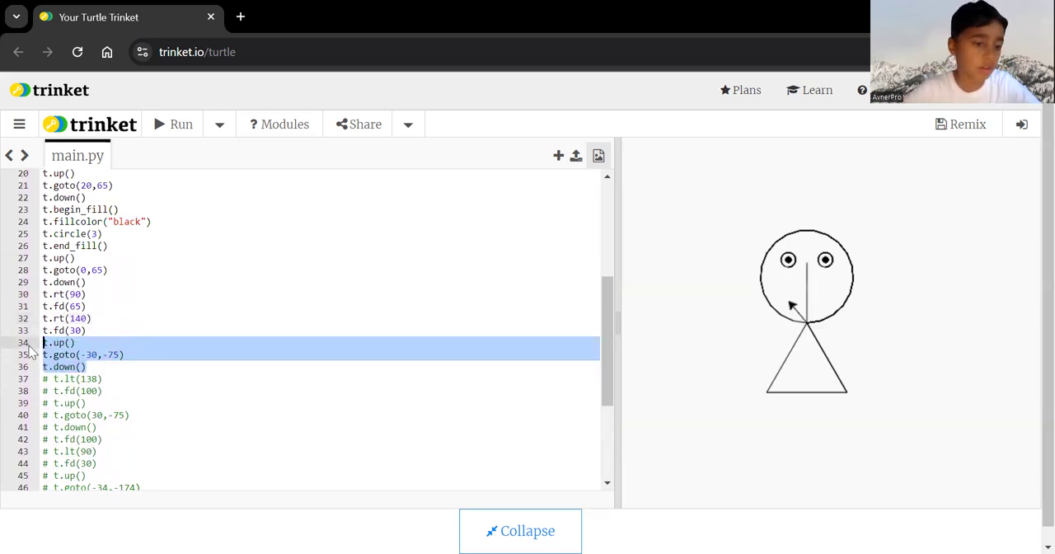
- Rerun the script with up/goto(-30,-75)/down uncommented
click(171, 354)
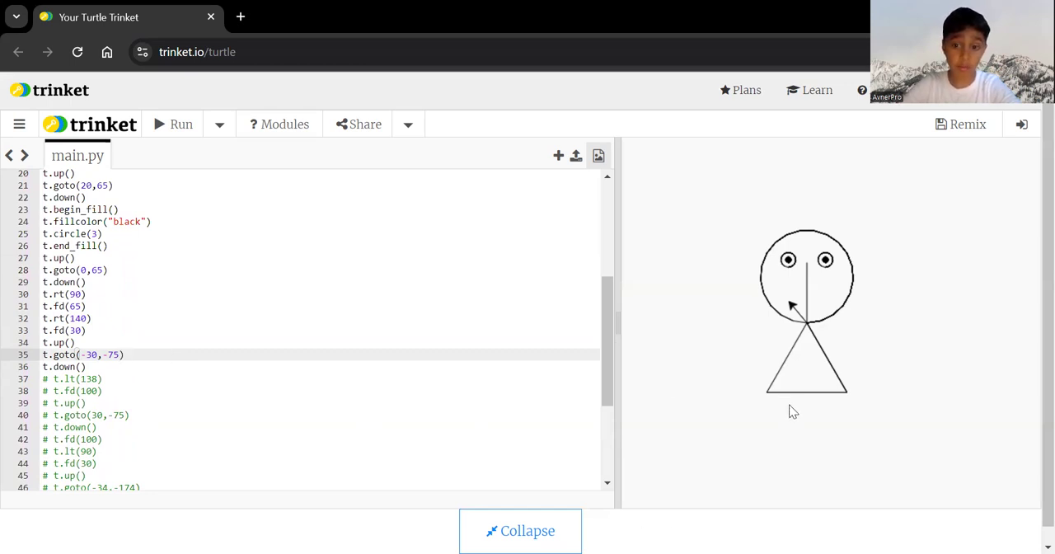
mouse_move(783, 396)
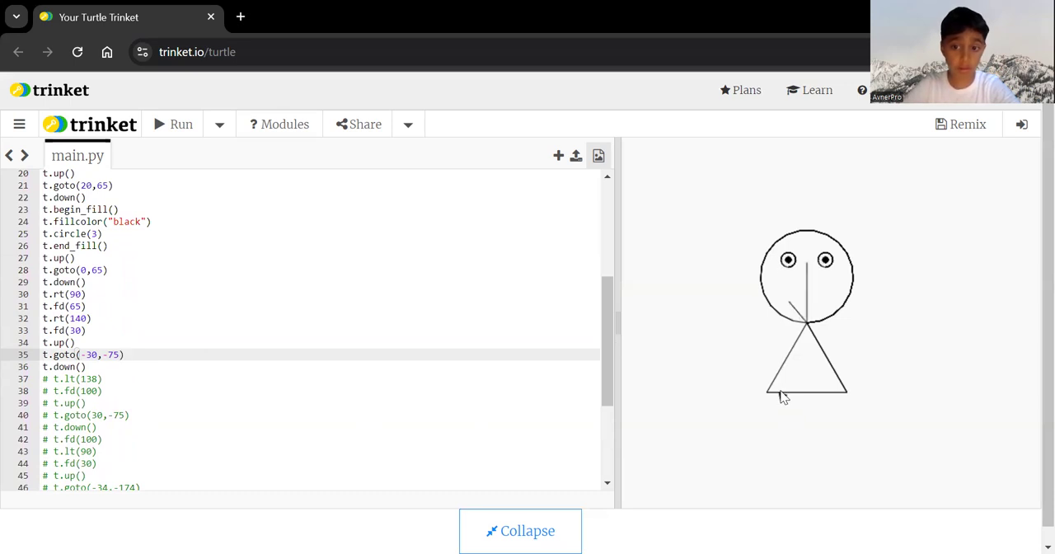
mouse_move(797, 441)
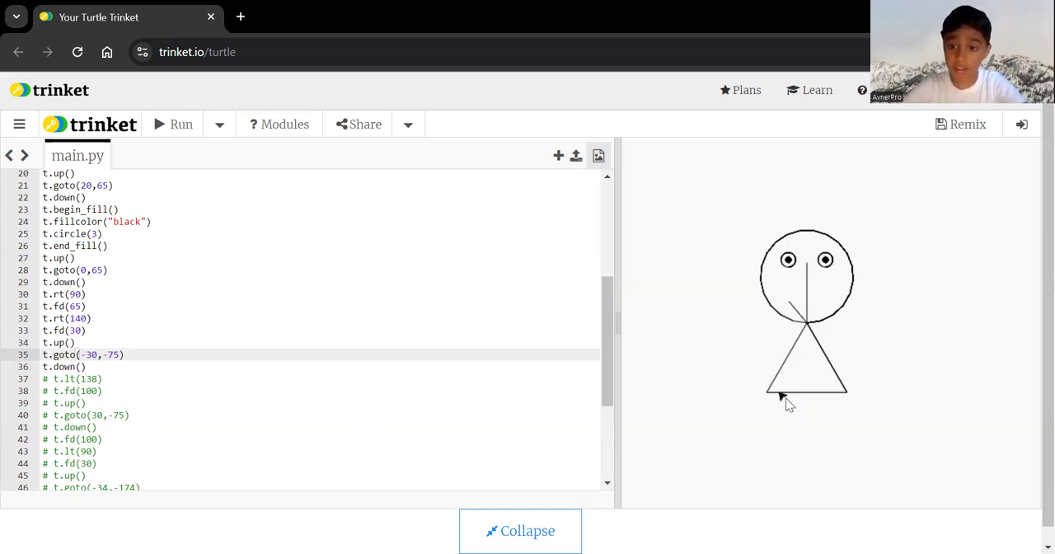
mouse_move(779, 280)
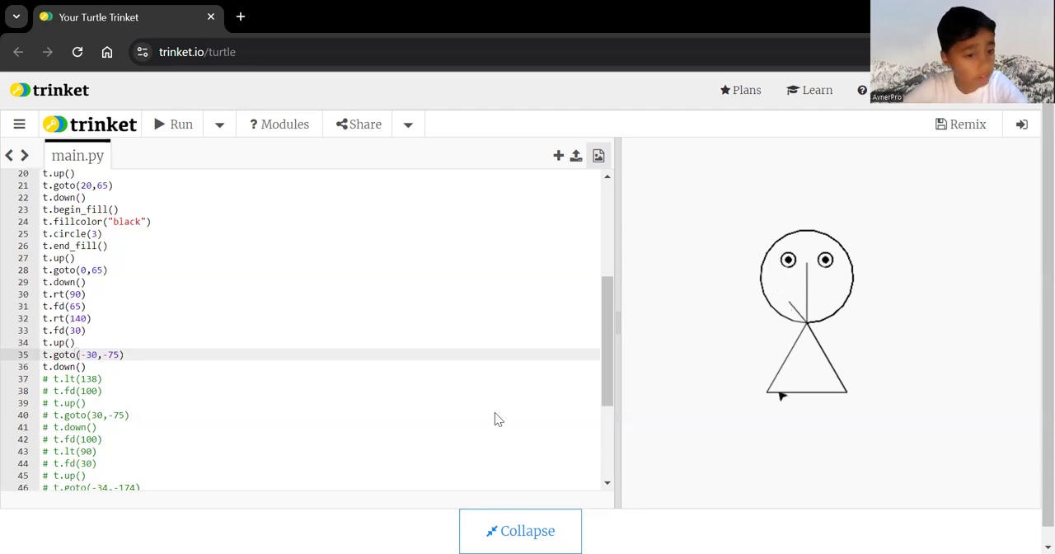
mouse_move(787, 399)
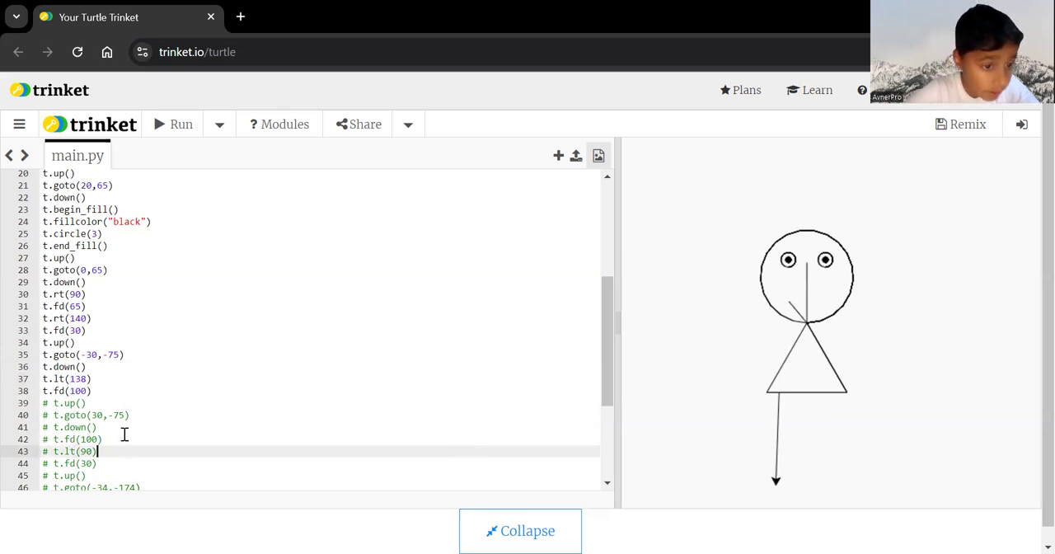
mouse_move(102, 427)
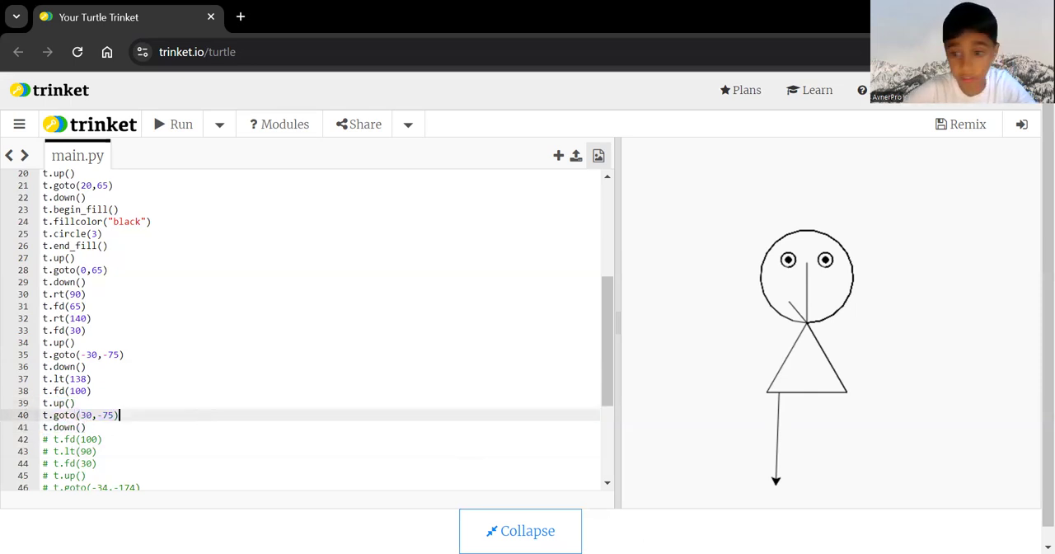
mouse_move(452, 525)
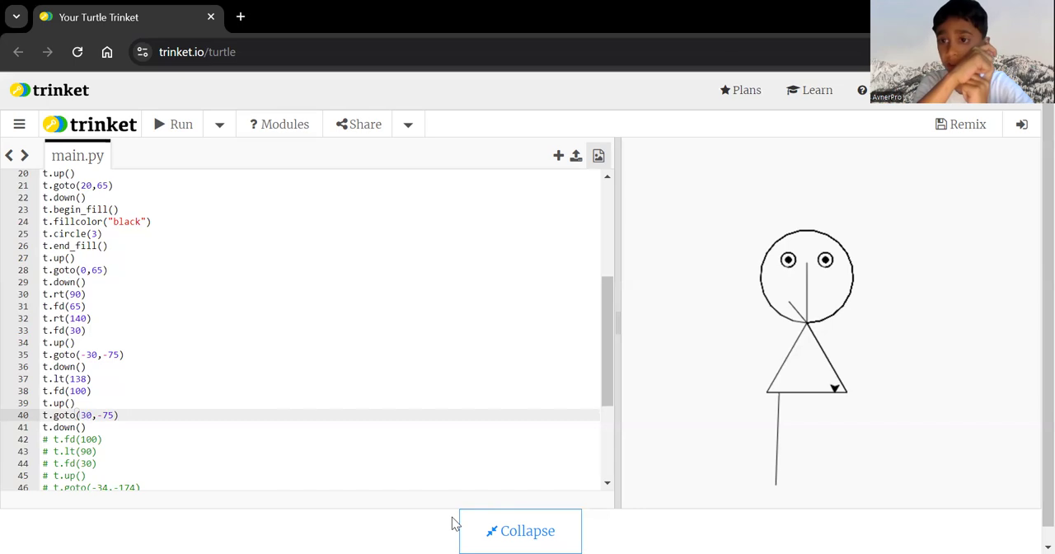
mouse_move(268, 509)
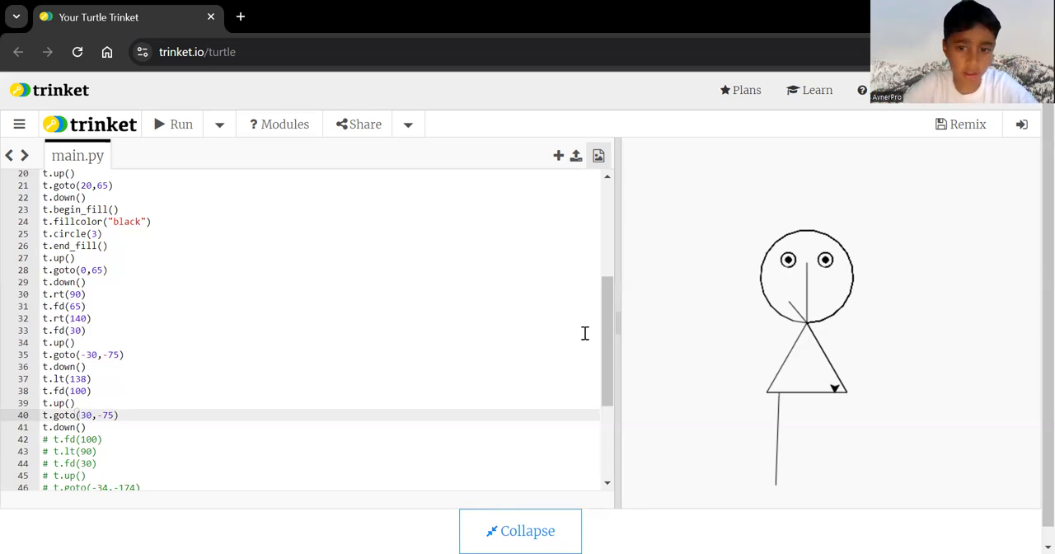
- Uncomment the right leg fd(100) with its 30-unit foot and the left foot at (-34,-174), then run
scroll(down, 3)
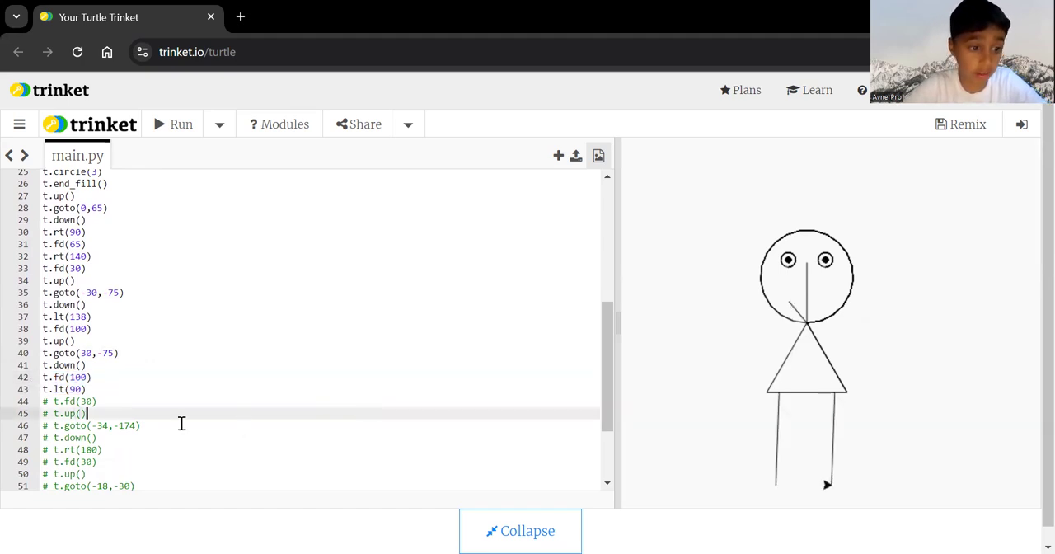
click(70, 401)
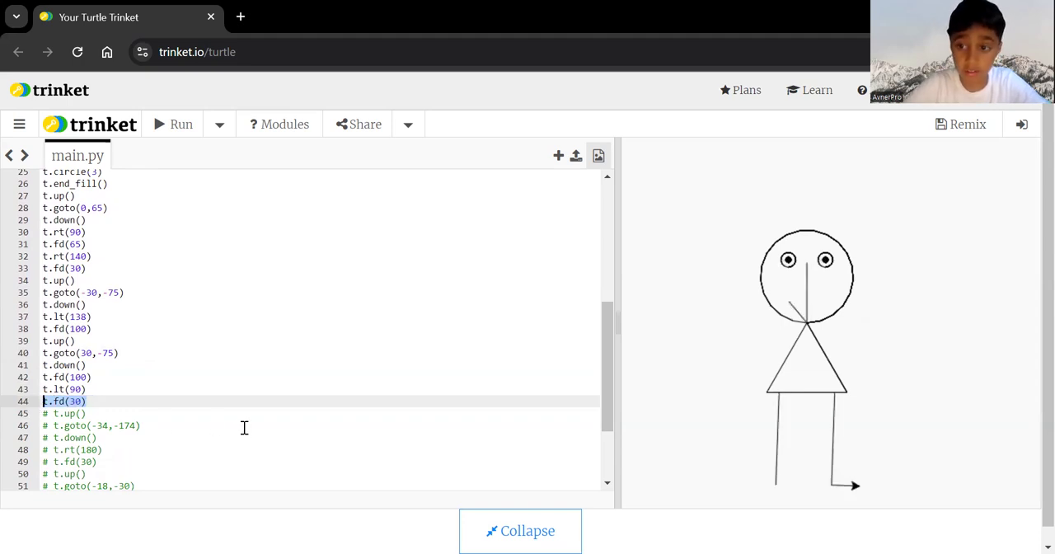
click(96, 438)
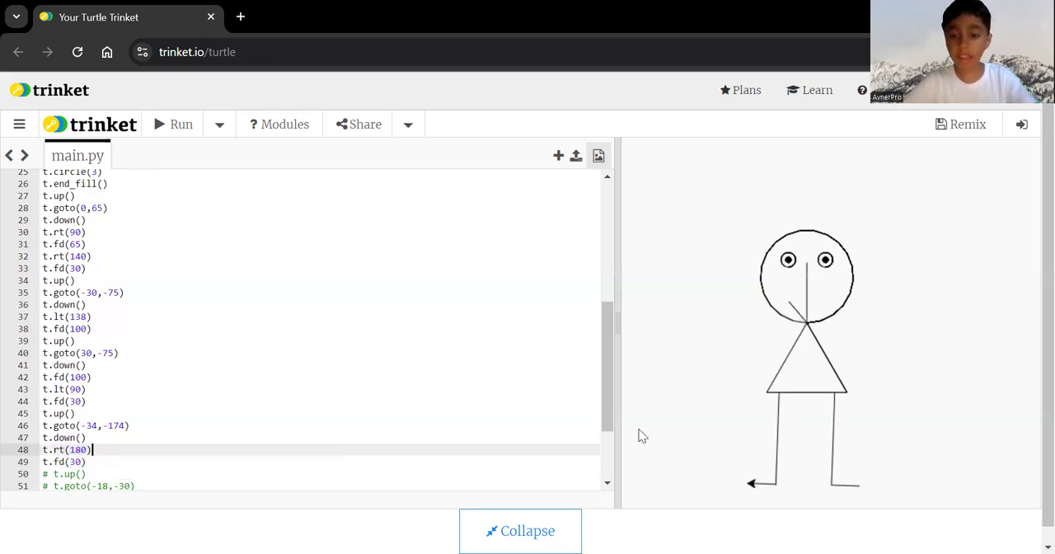
scroll(down, 3)
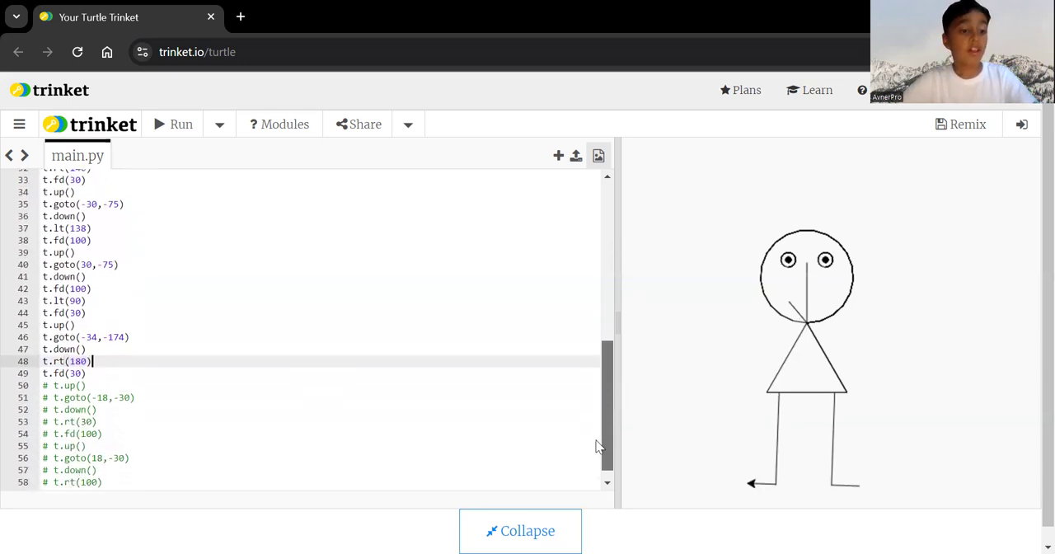
- Uncomment up/goto(-18,-30)/down and rt(30)/fd(100) for the left arm, then rerun
scroll(down, 3)
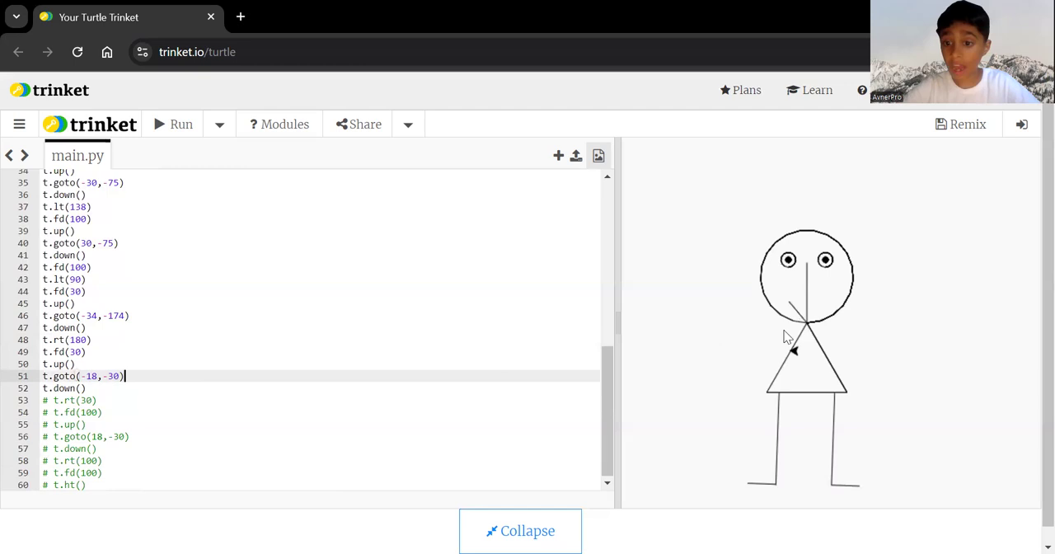
mouse_move(793, 356)
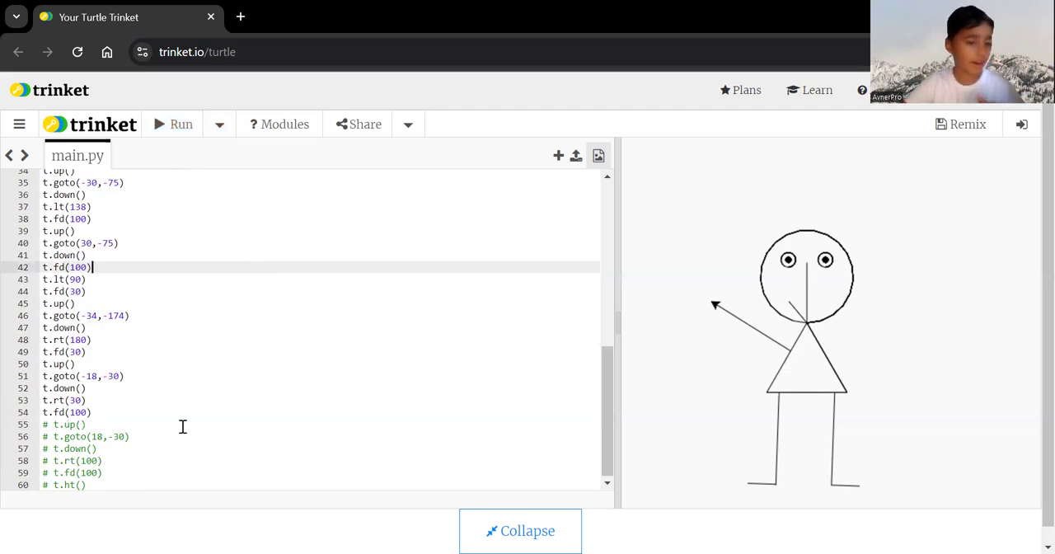
click(172, 124)
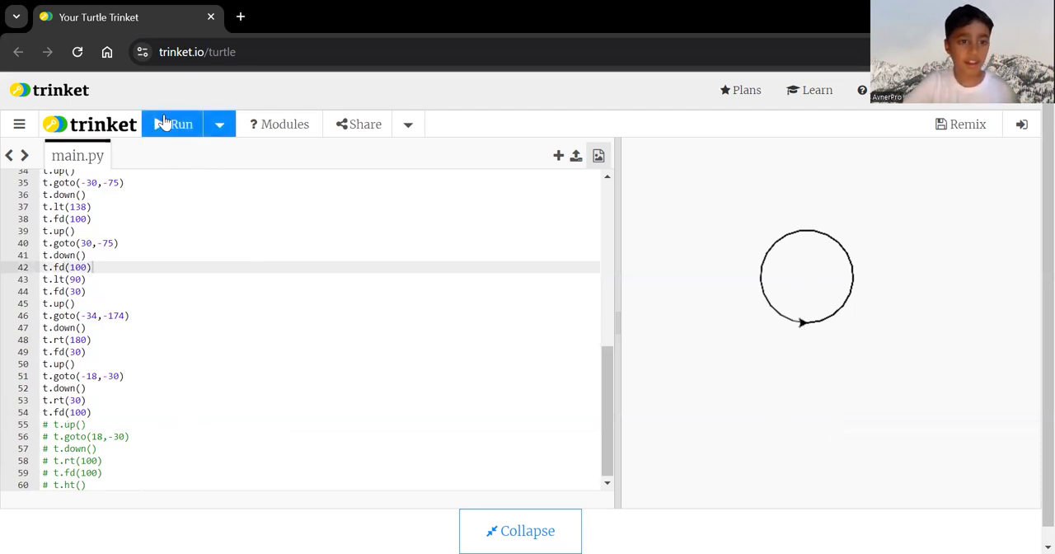
- Uncomment up/goto(18,-30)/down and rt(100)/fd(100) for the right arm, then run
click(173, 123)
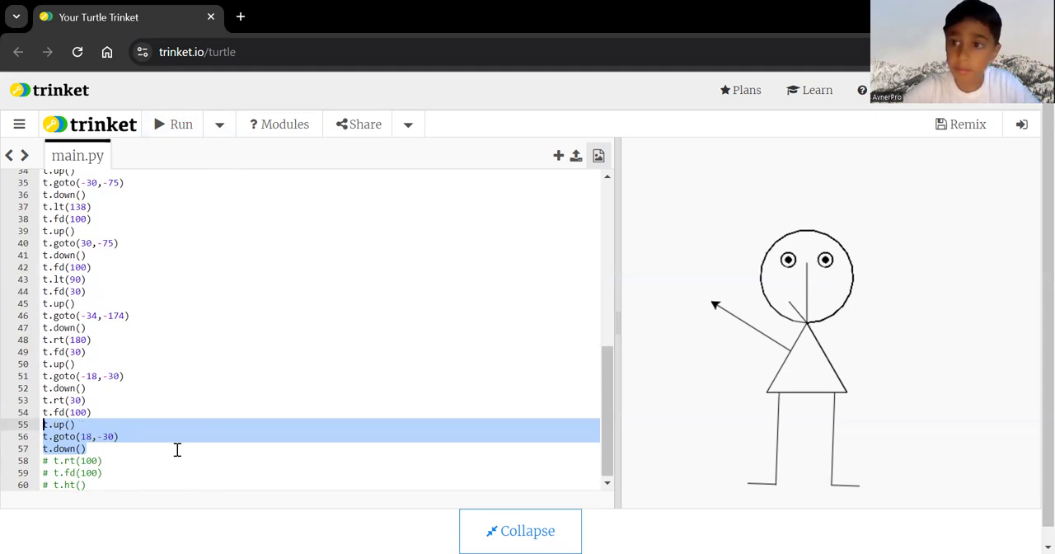
click(89, 448)
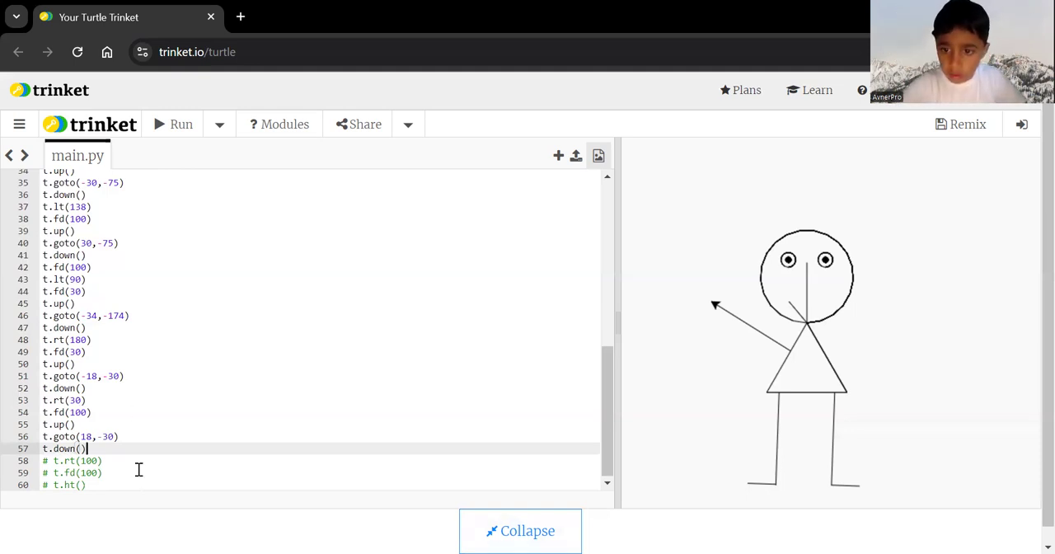
mouse_move(830, 355)
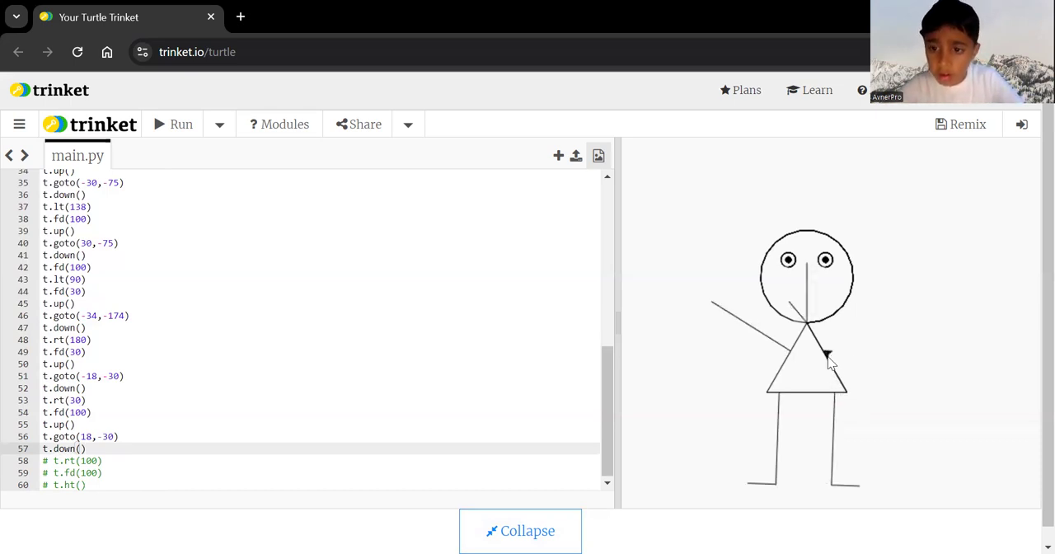
mouse_move(716, 311)
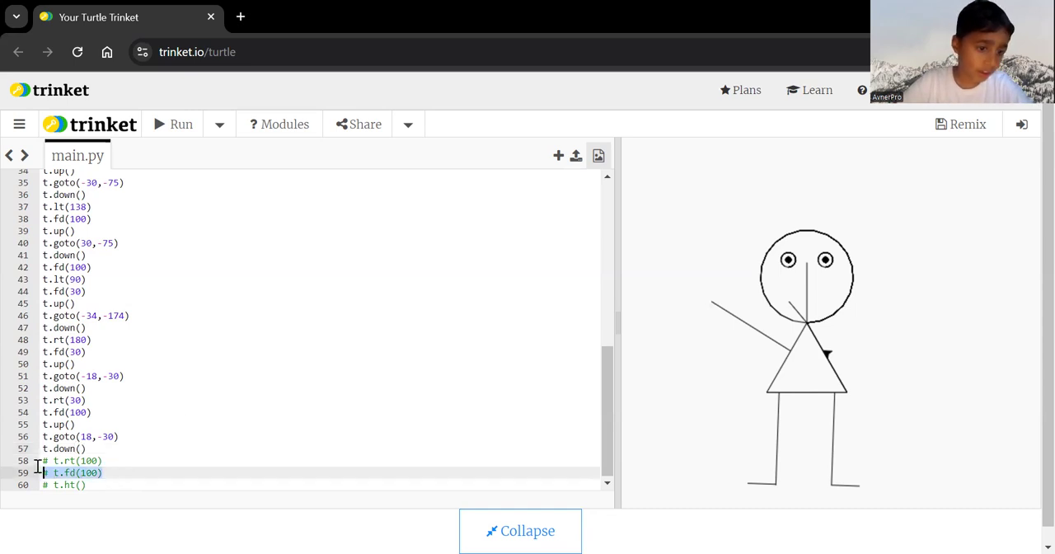
click(74, 460)
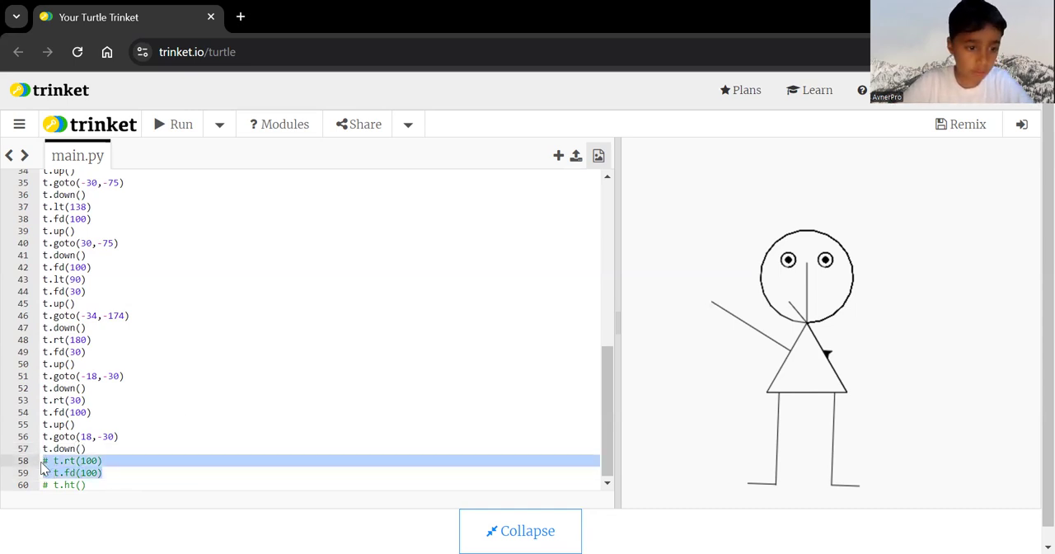
click(46, 460)
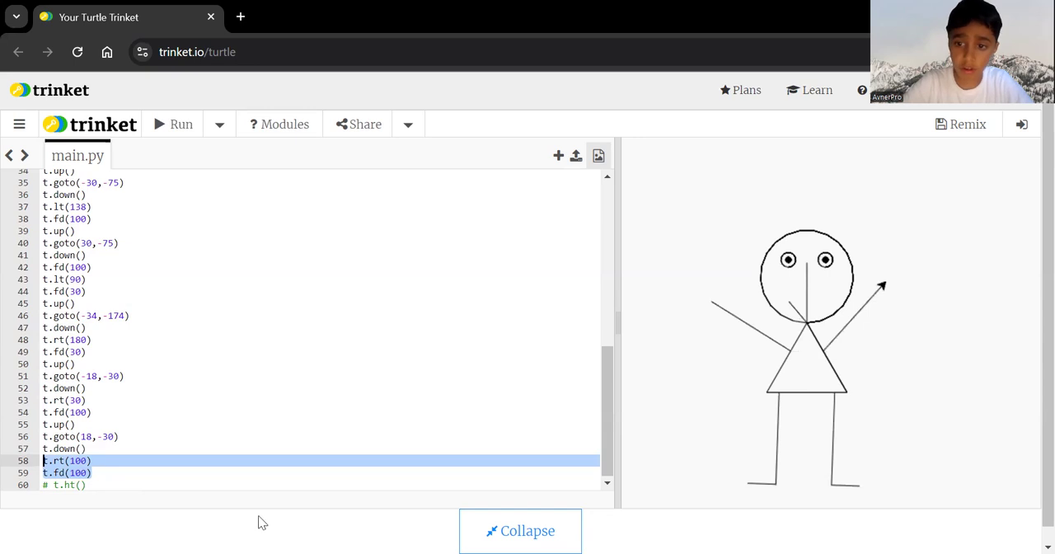
click(86, 485)
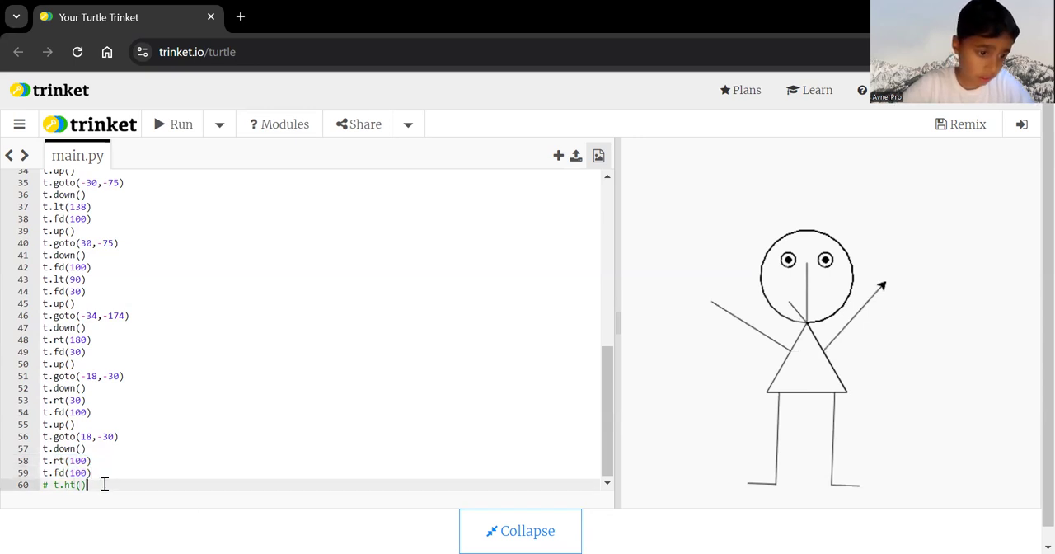